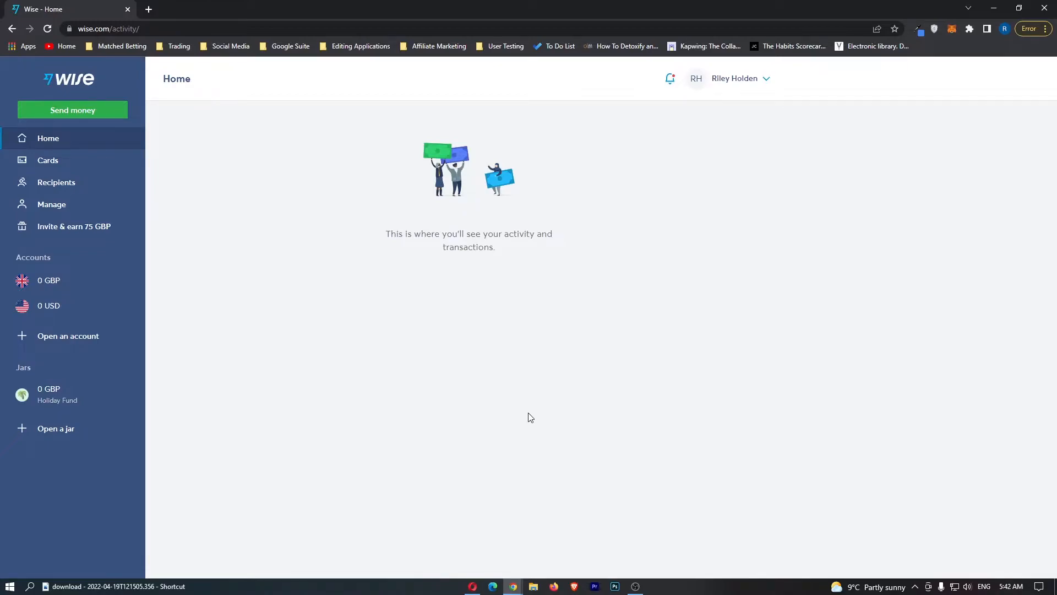
mouse_move(437, 246)
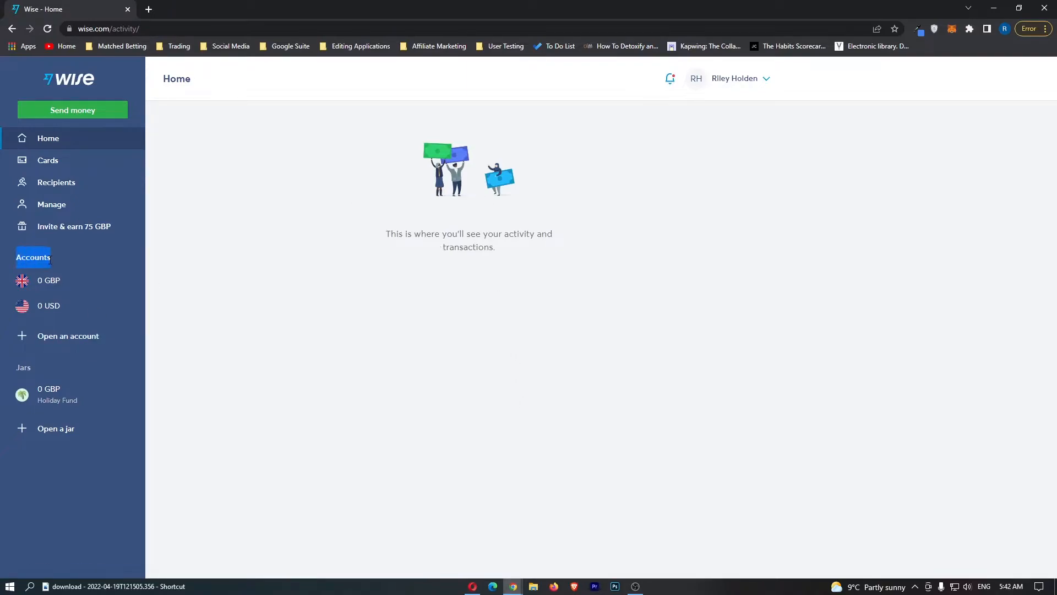
mouse_move(27, 275)
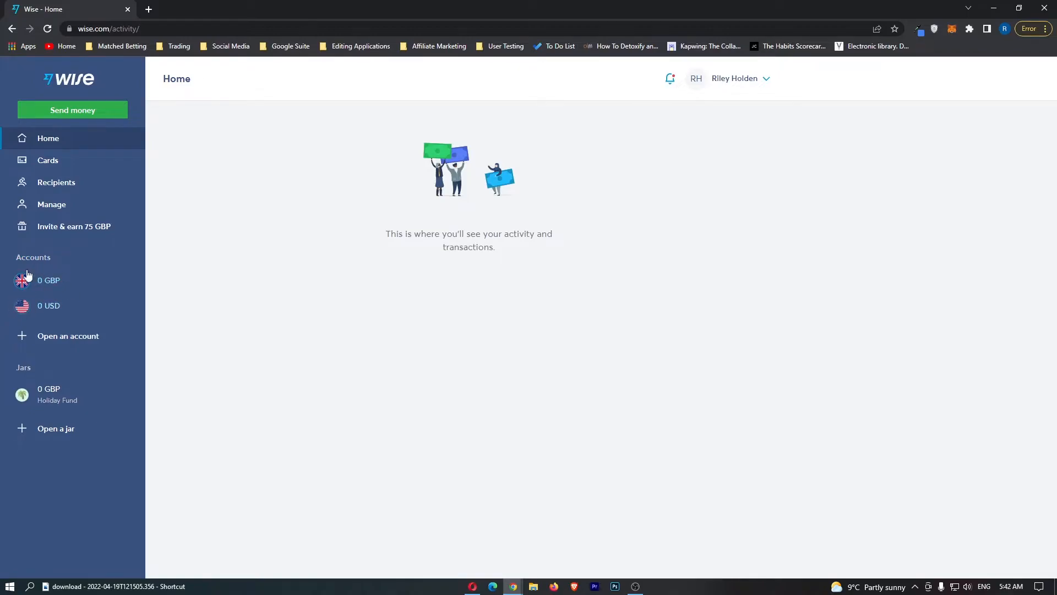
mouse_move(48, 279)
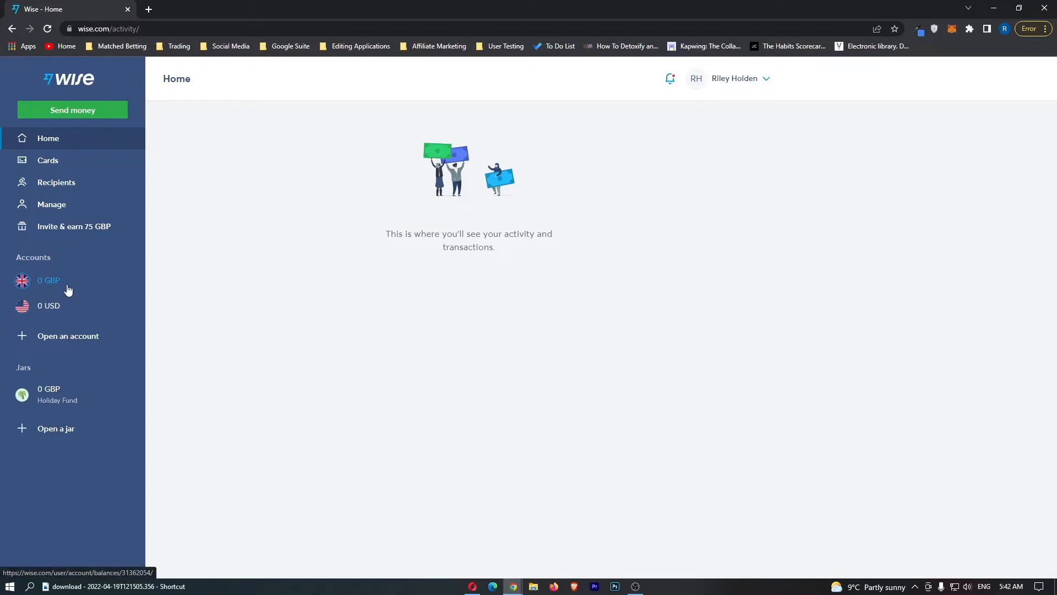
- Select the 0 GBP account in the sidebar to view its empty balance page
left_click(49, 279)
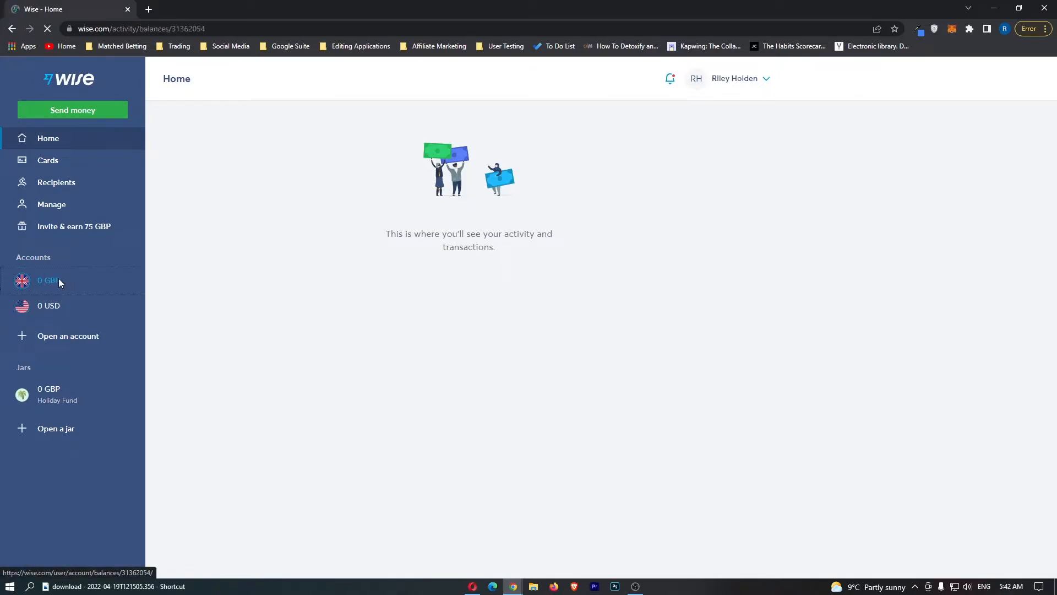
left_click(48, 280)
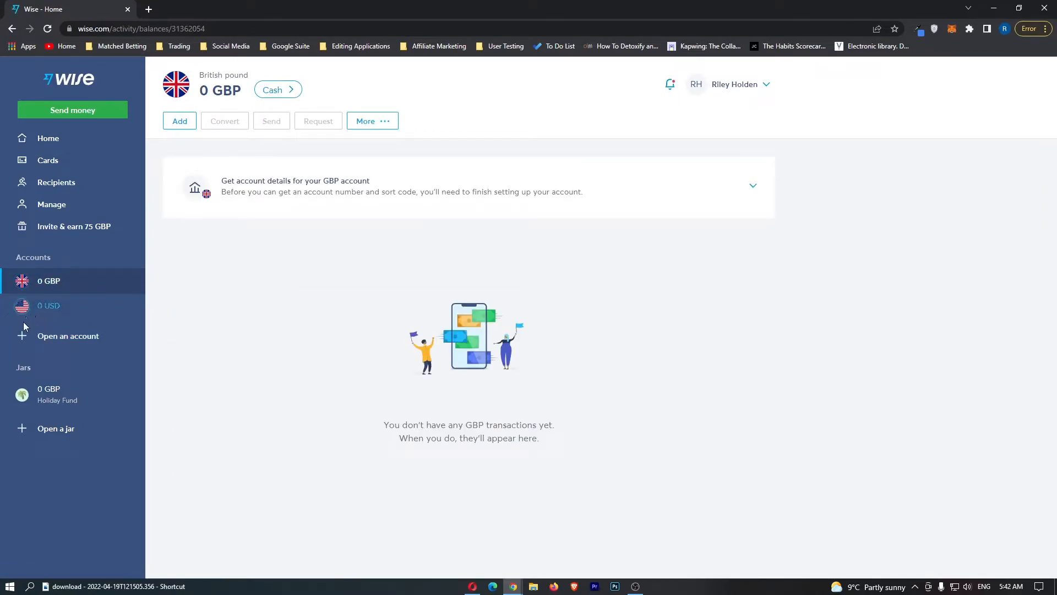
mouse_move(57, 340)
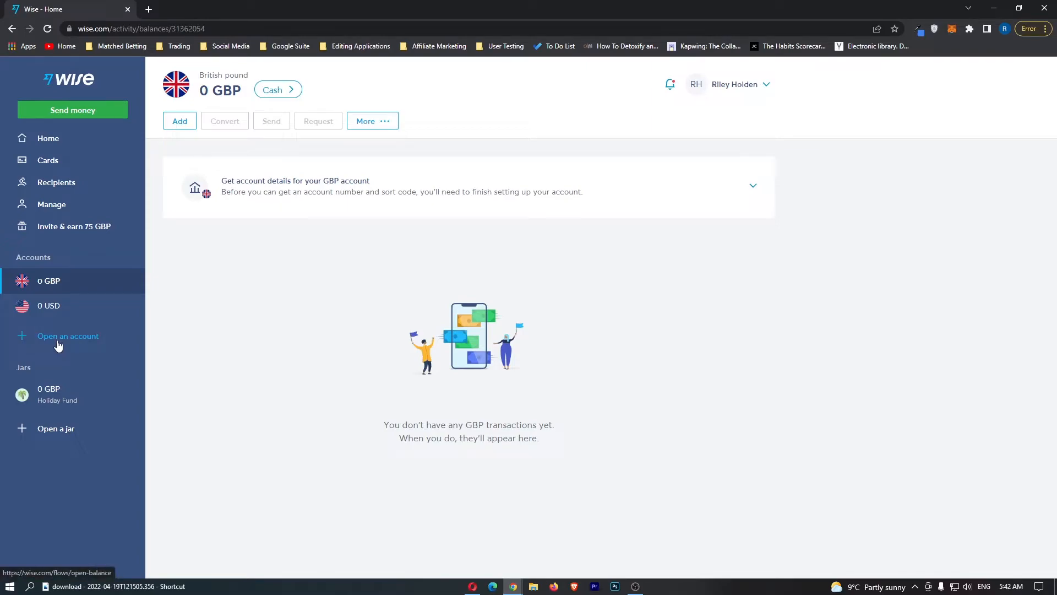
mouse_move(94, 333)
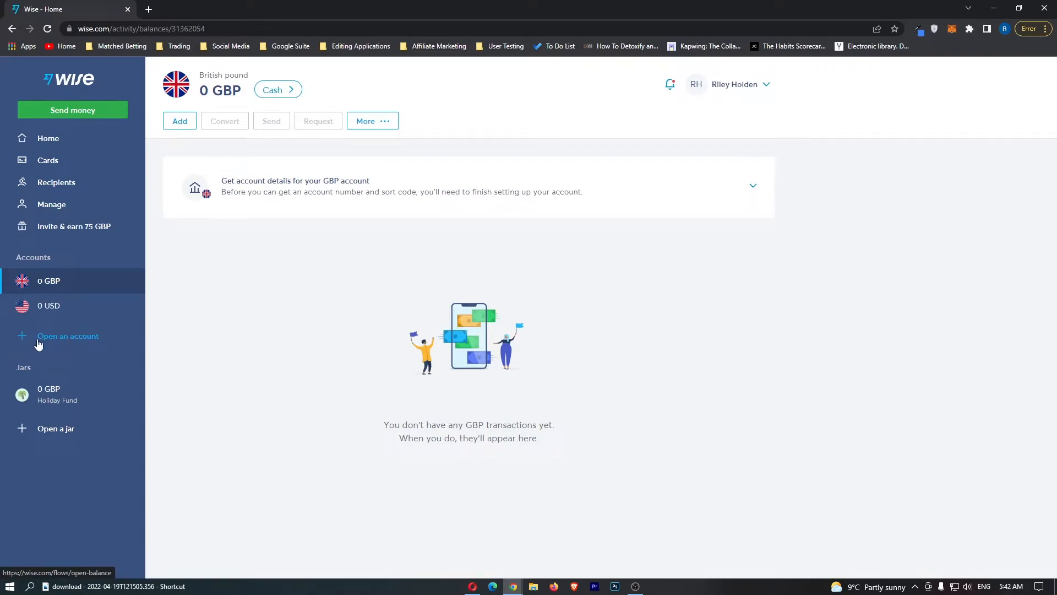
- Open a new currency account with Euro as the currency and confirm it
left_click(68, 336)
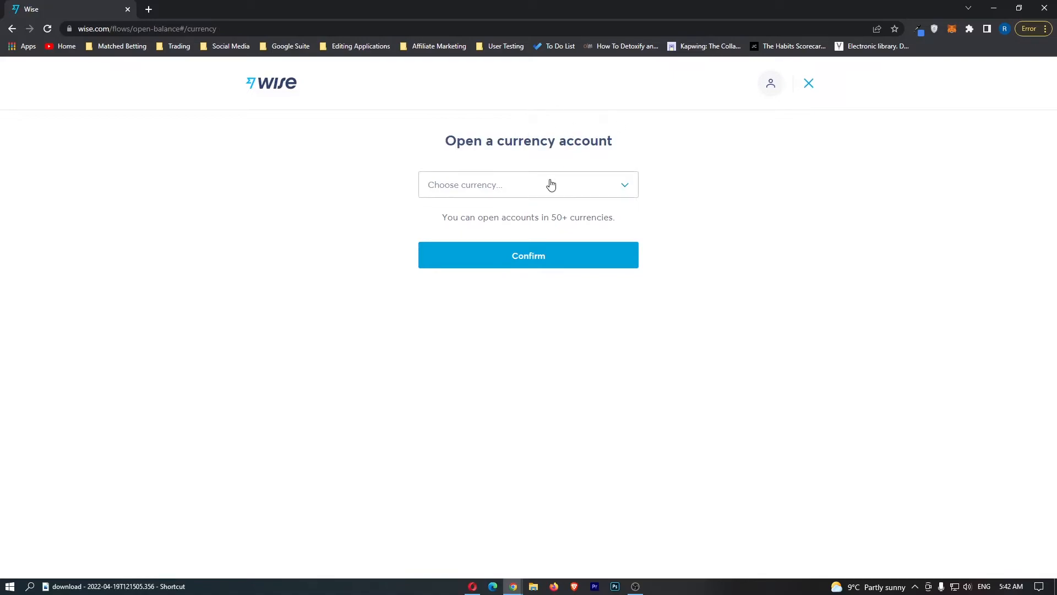
left_click(528, 184)
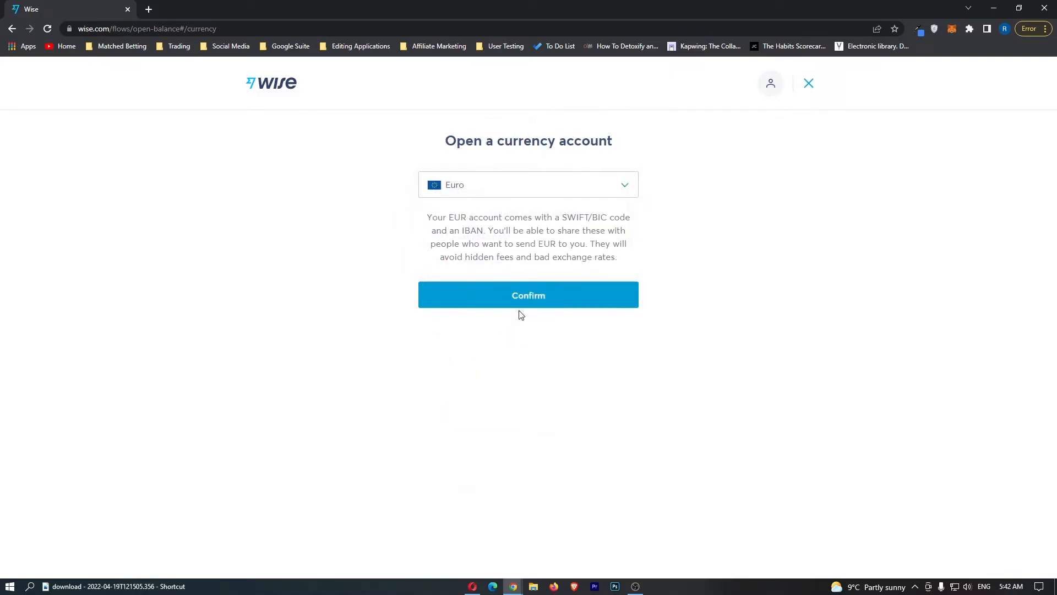
left_click(528, 294)
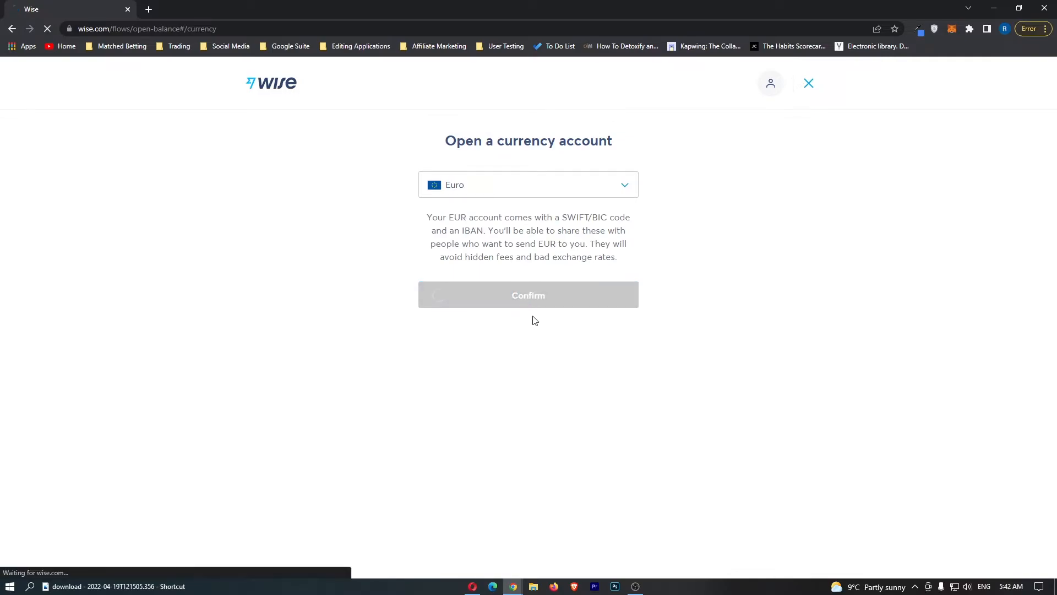
left_click(528, 295)
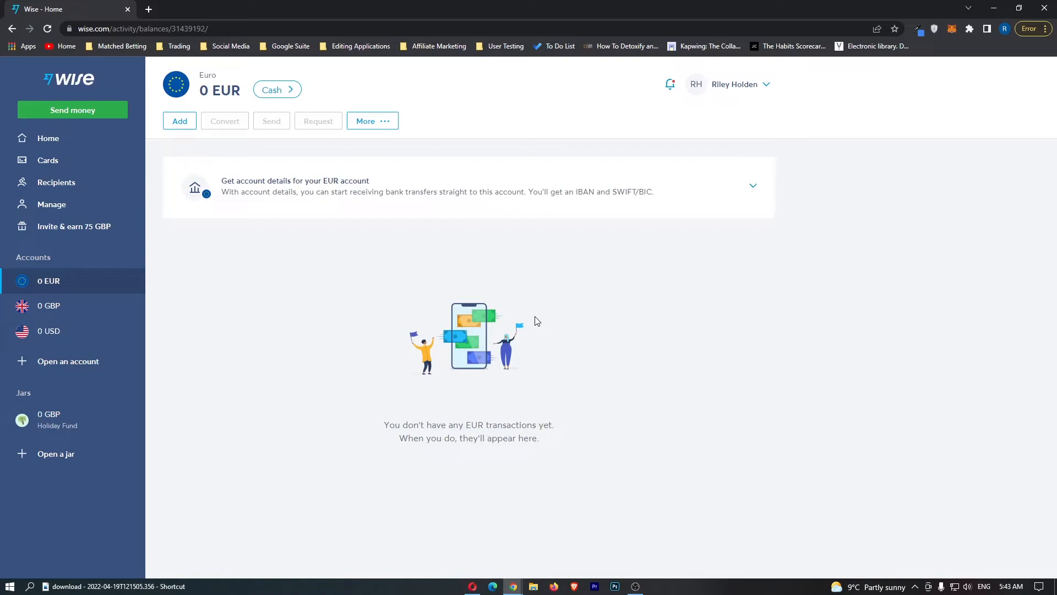
mouse_move(49, 305)
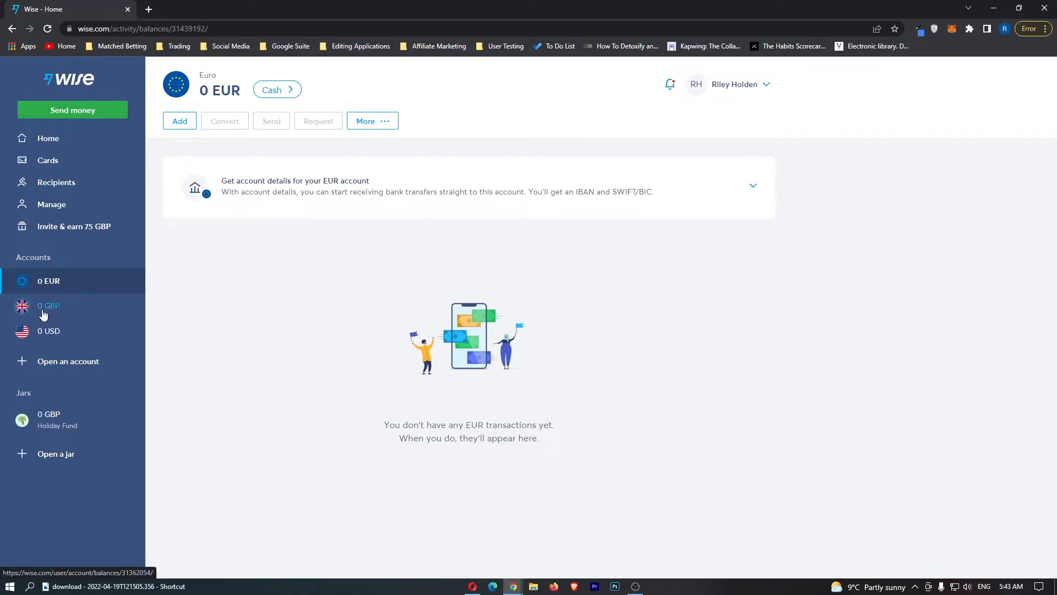
- Return to the 0 GBP balance page from the sidebar, with Convert visible
left_click(48, 306)
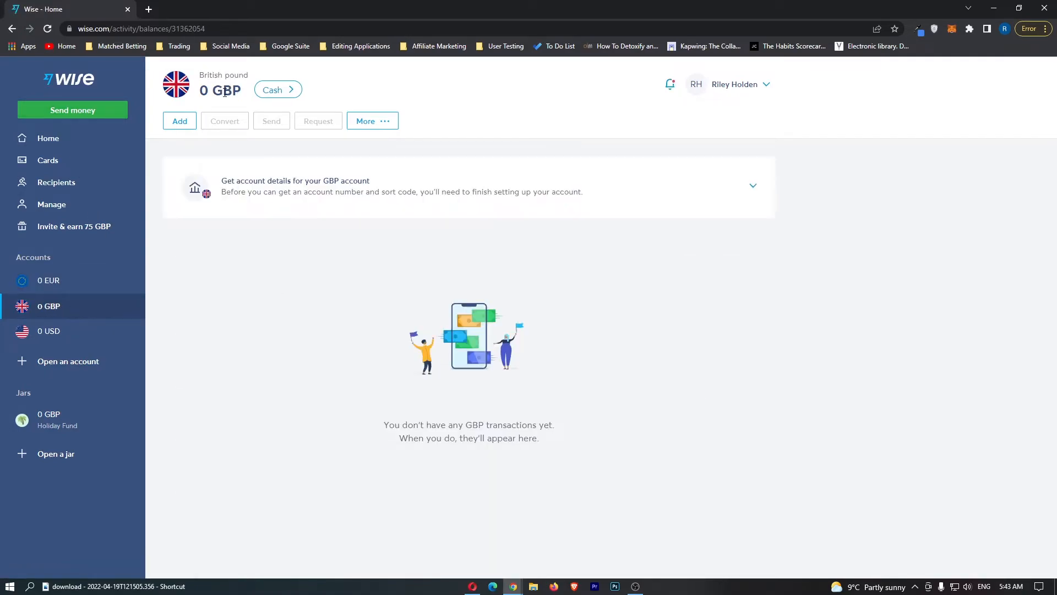
double_click(219, 89)
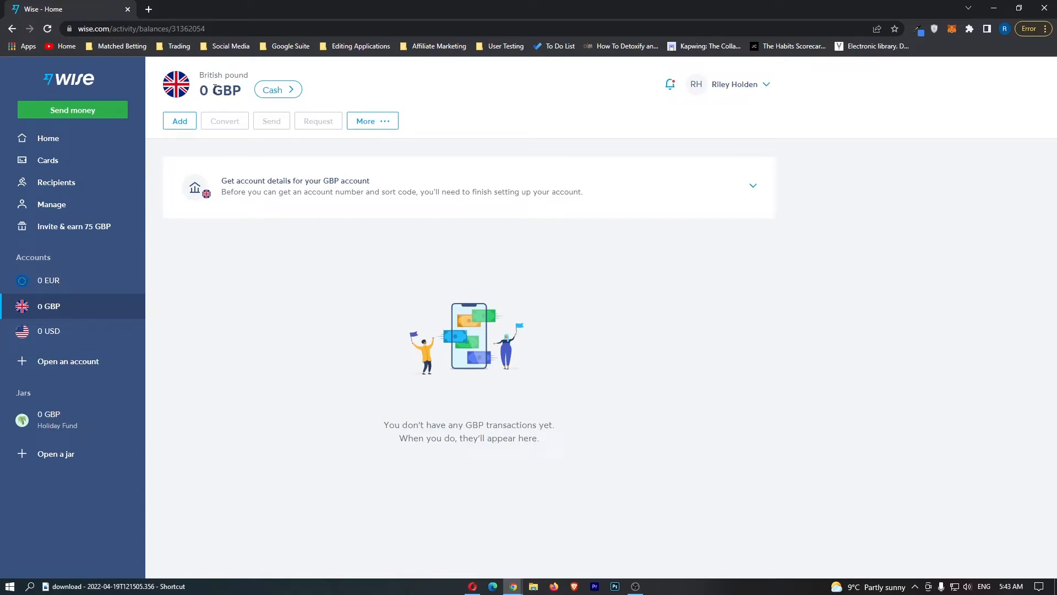
mouse_move(225, 120)
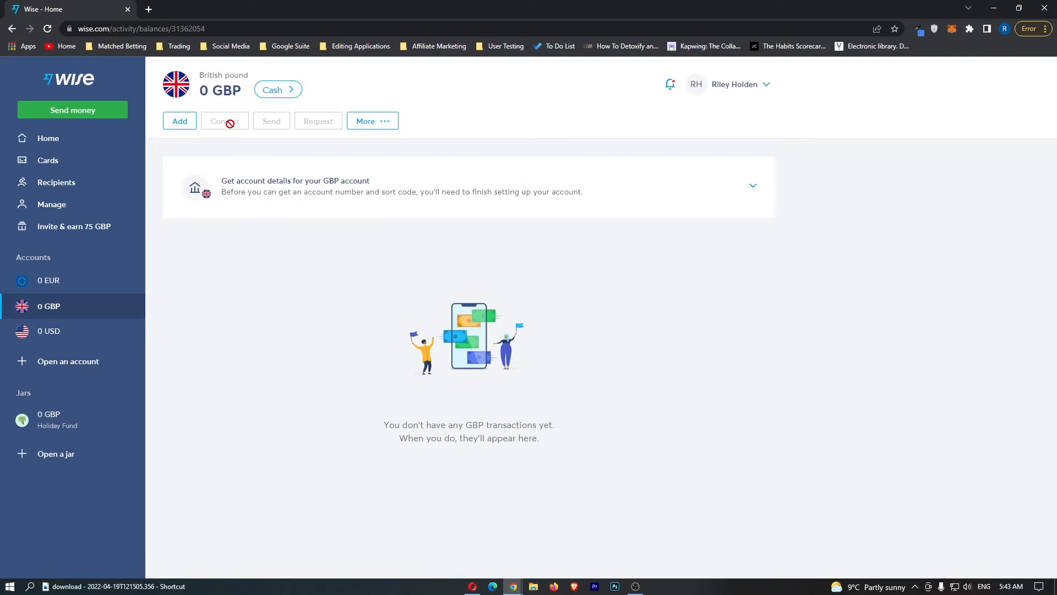
mouse_move(536, 160)
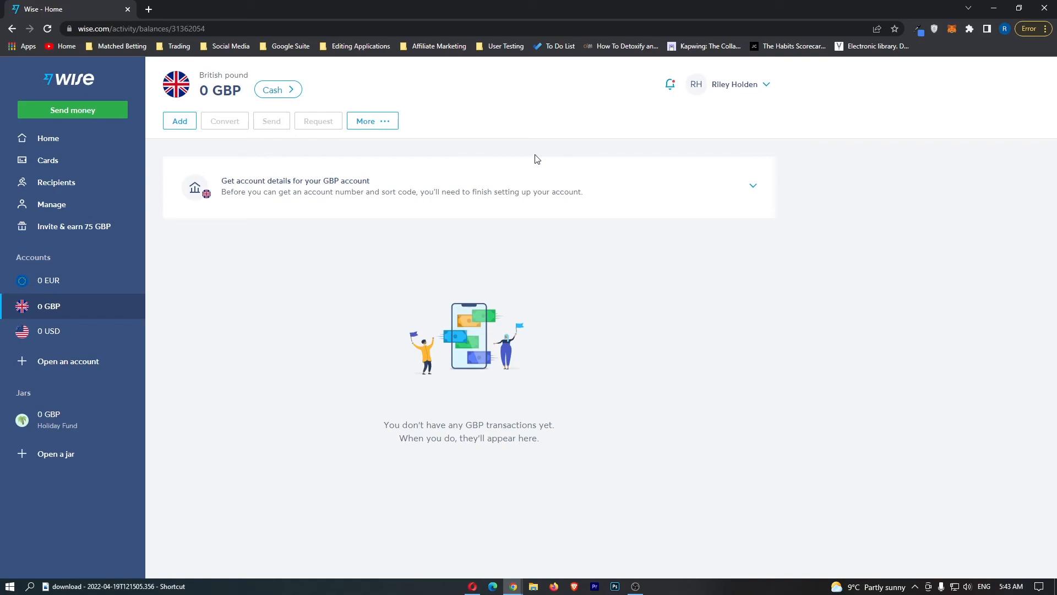
mouse_move(505, 310)
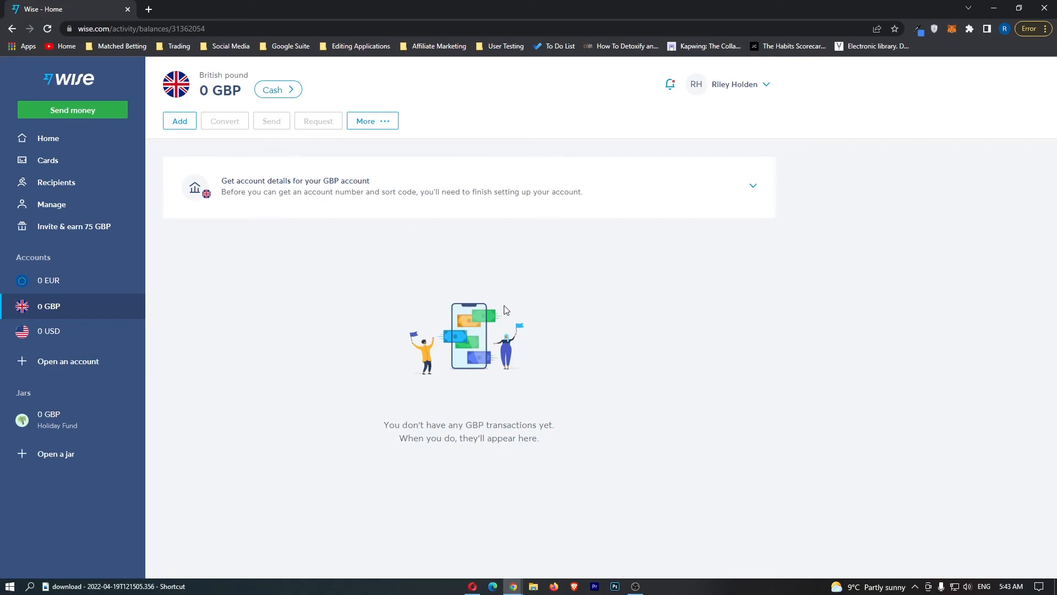